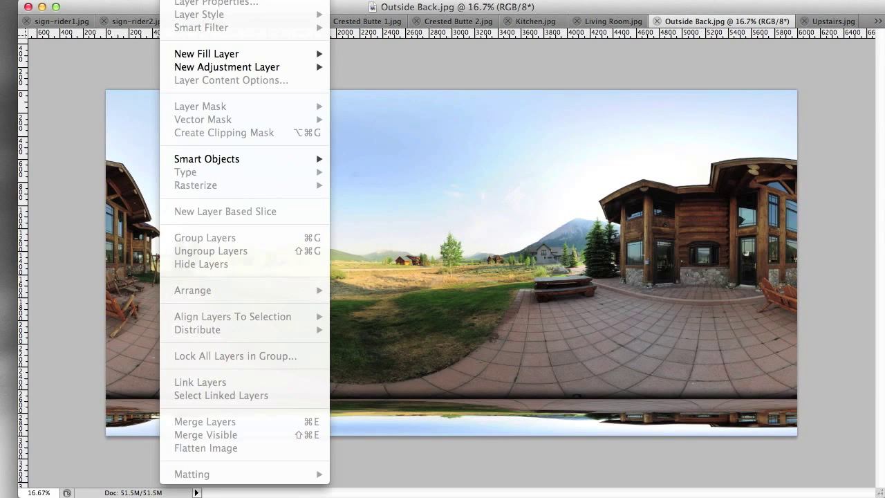
Open Image > Adjustments > Vibrance on the Outside Back panorama
left_click(186, 3)
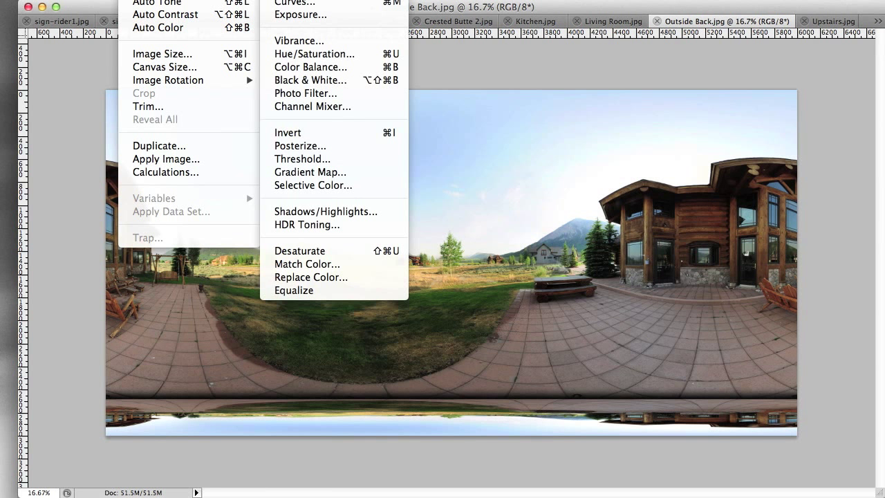
mouse_move(298, 41)
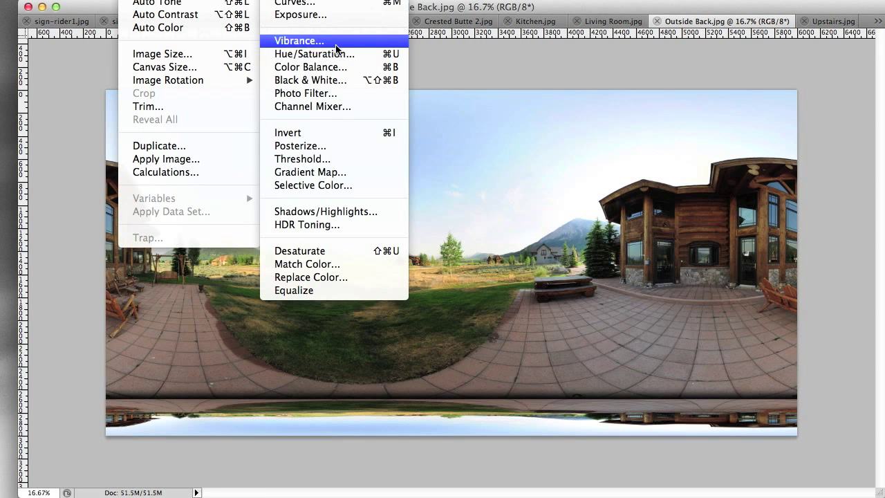
left_click(298, 40)
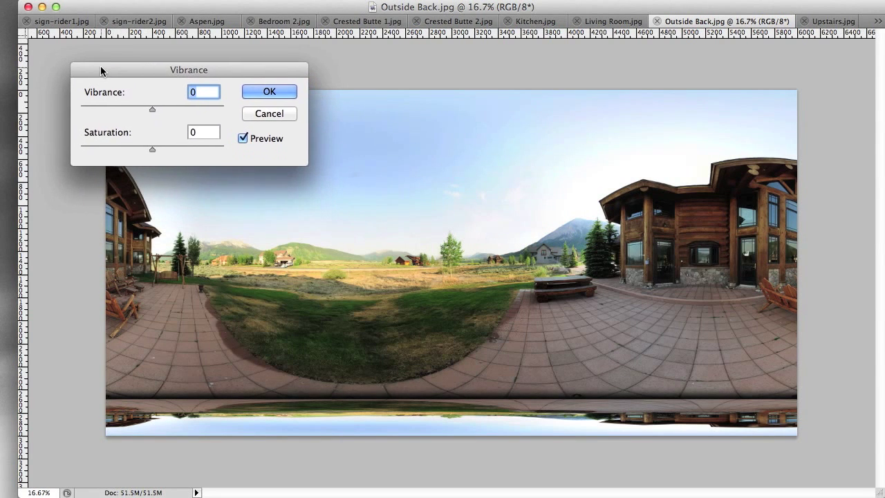
Set Vibrance to +14, try higher saturation, then settle Saturation at +4
left_click_drag(152, 110, 172, 109)
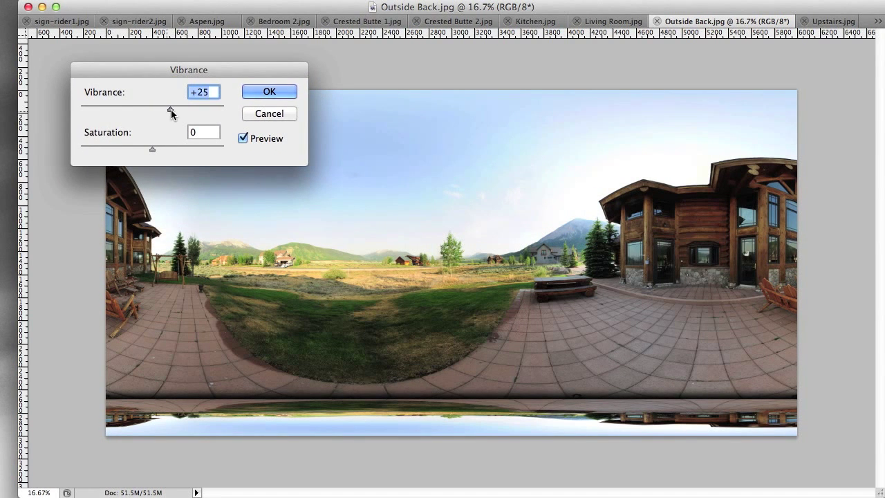
left_click_drag(172, 113, 179, 113)
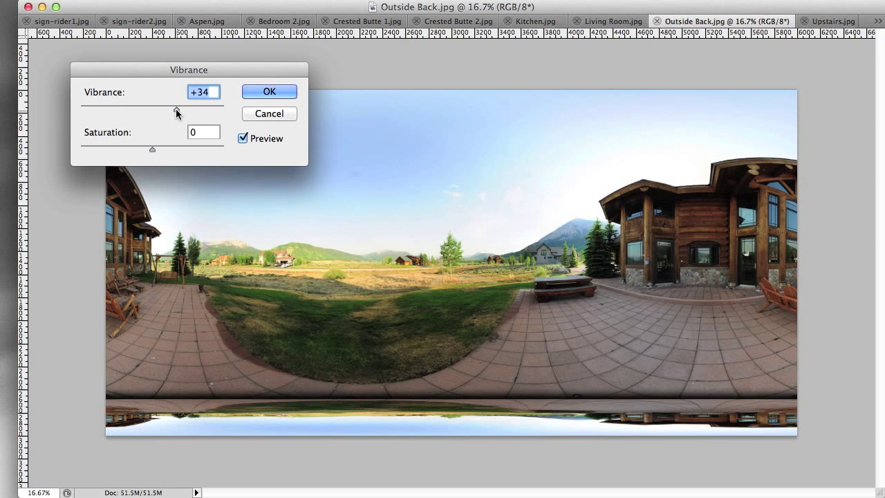
left_click_drag(176, 112, 159, 113)
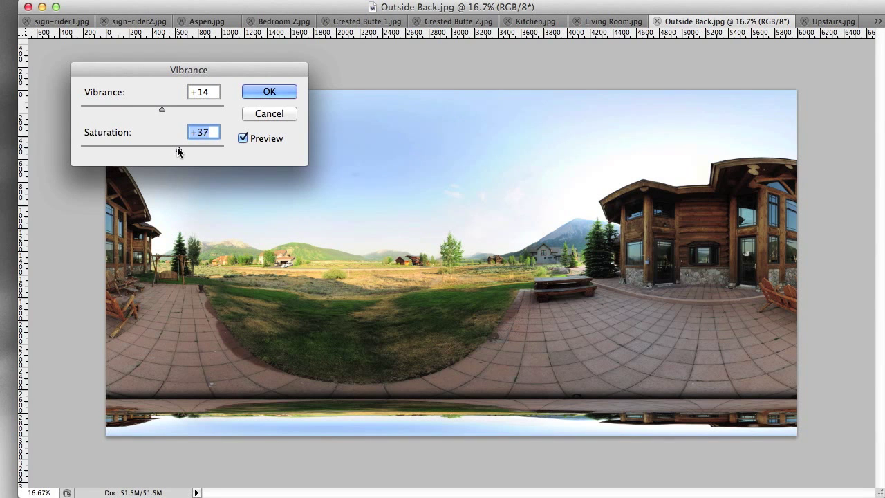
left_click_drag(179, 148, 196, 148)
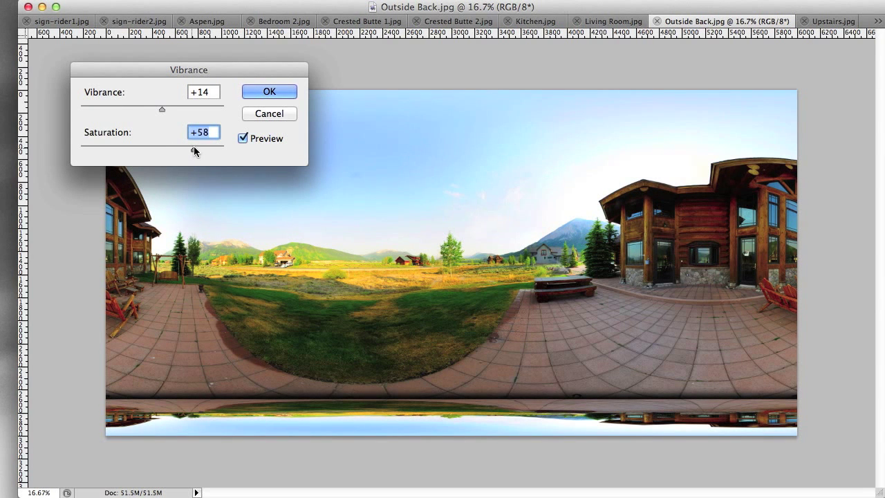
left_click_drag(195, 151, 207, 151)
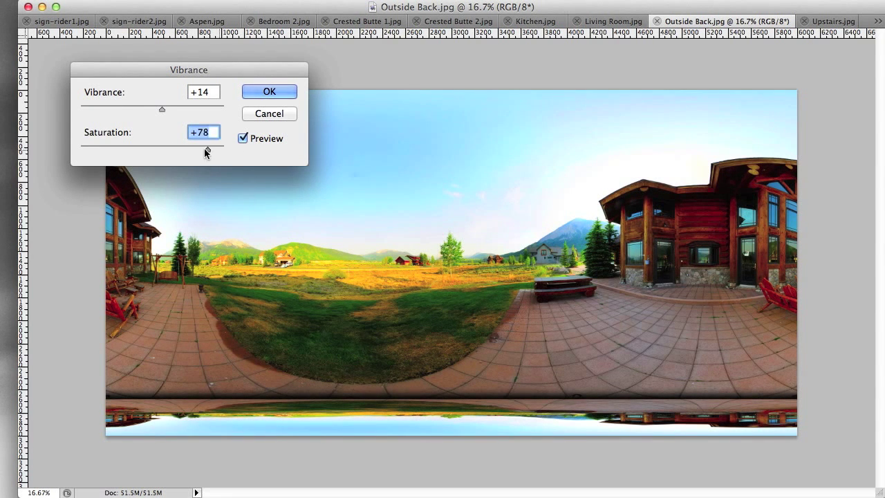
left_click_drag(208, 148, 177, 148)
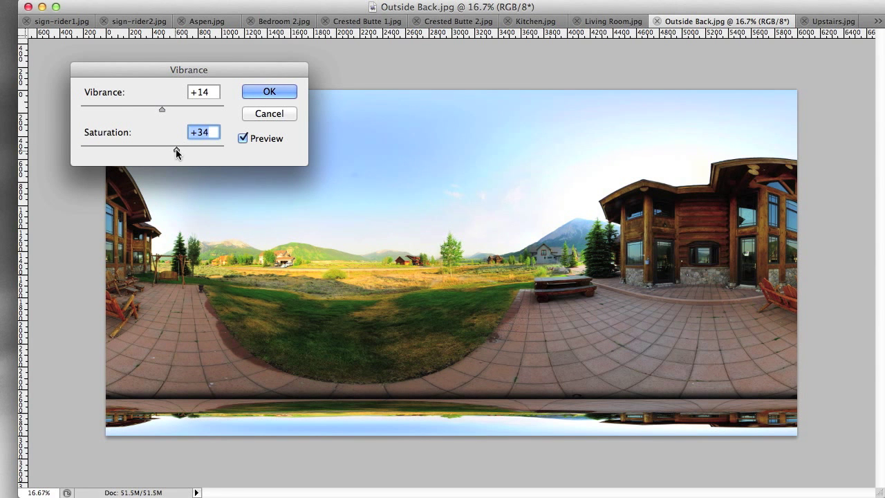
left_click_drag(161, 148, 179, 148)
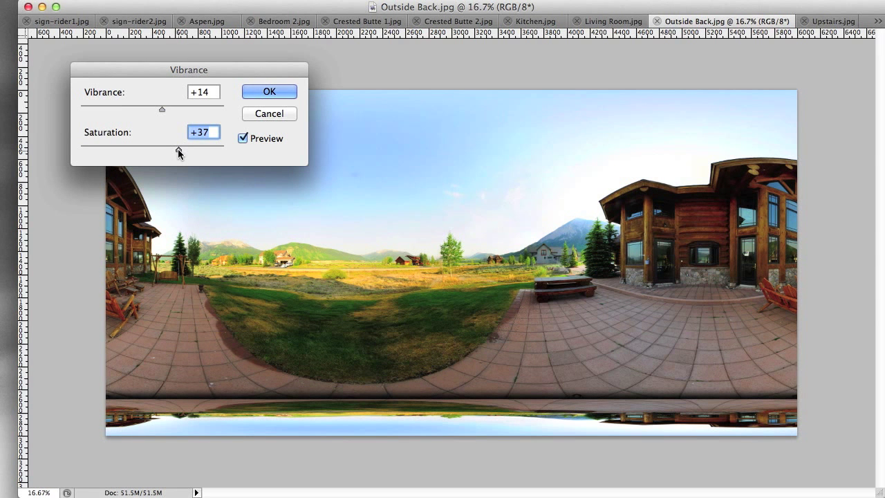
left_click_drag(178, 151, 171, 150)
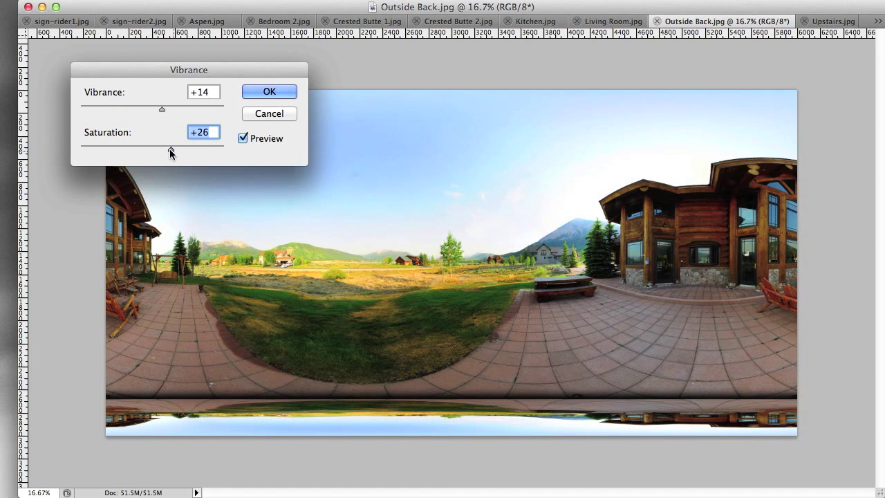
left_click_drag(172, 151, 154, 151)
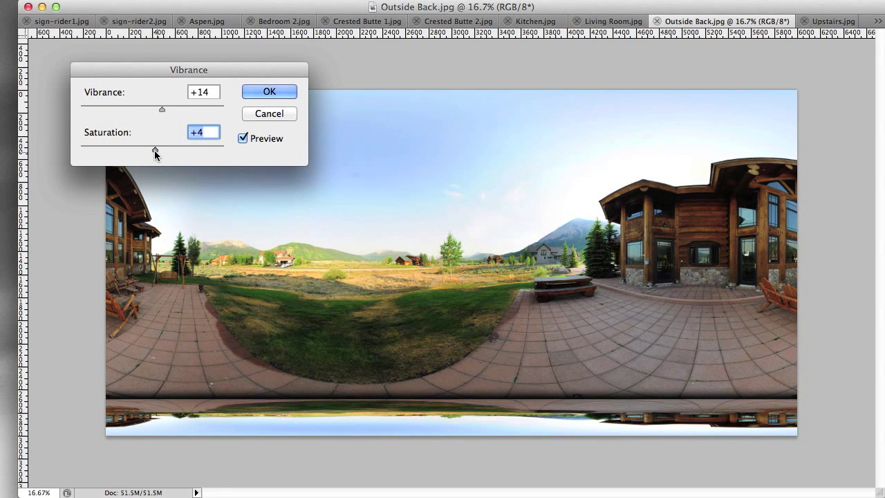
left_click_drag(155, 151, 166, 151)
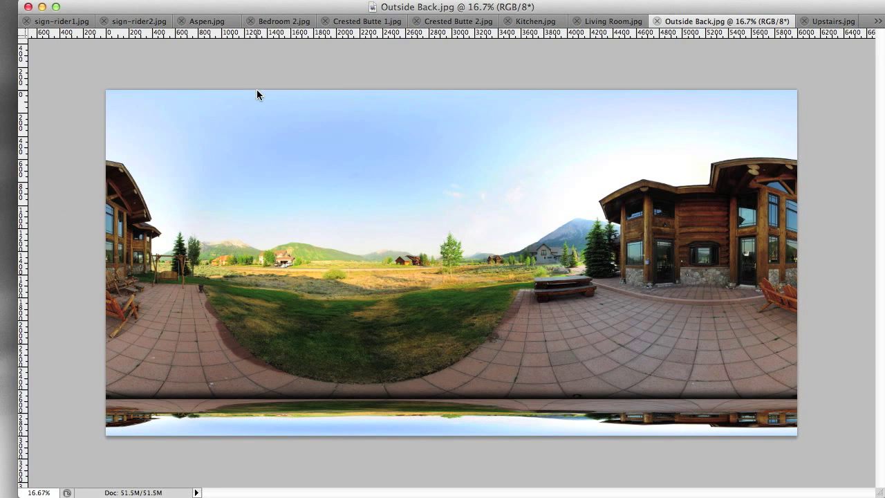
left_click(27, 21)
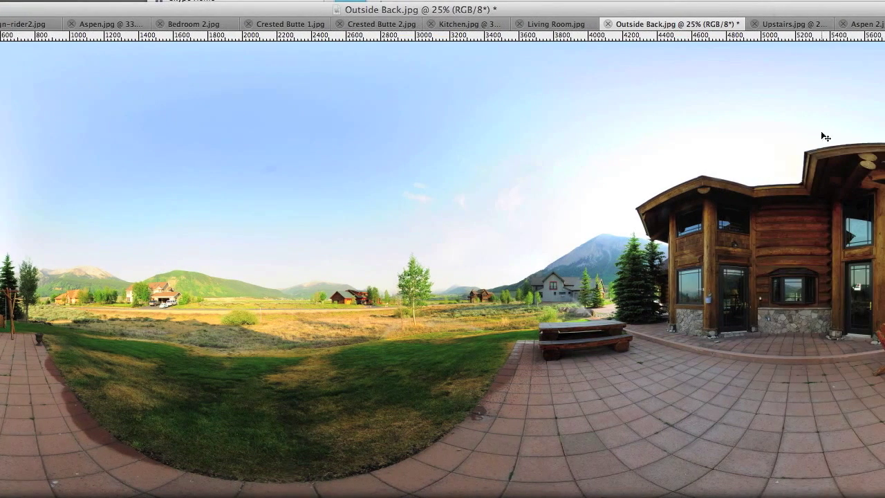
mouse_move(824, 164)
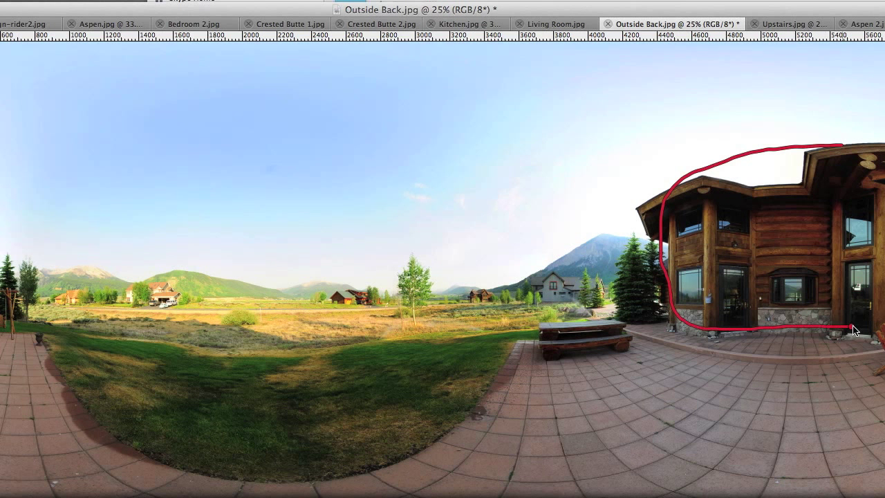
left_click_drag(855, 330, 834, 150)
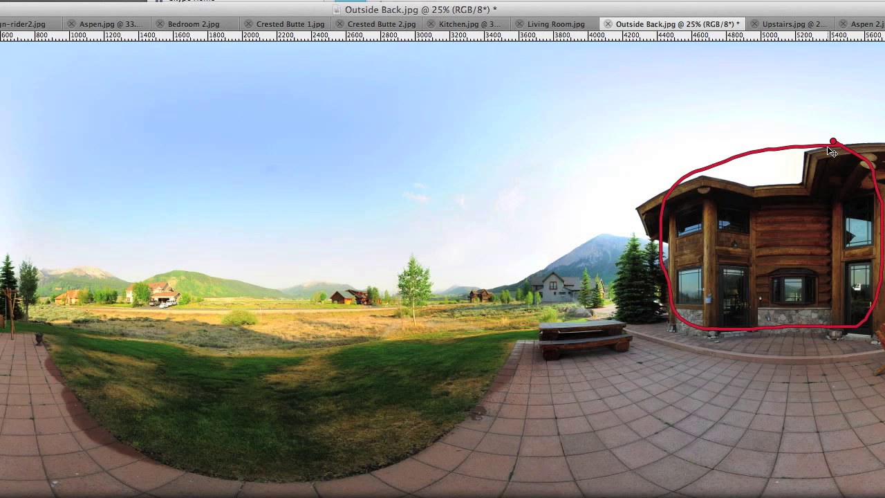
left_click_drag(429, 339, 450, 346)
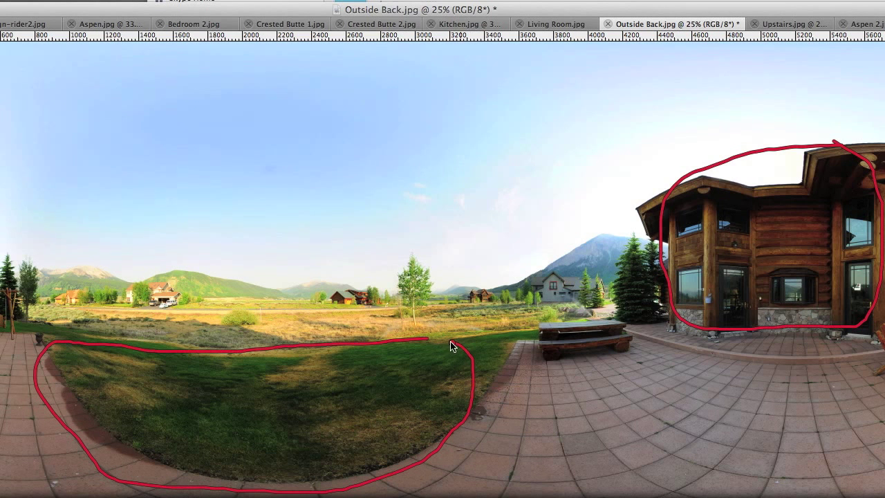
mouse_move(422, 340)
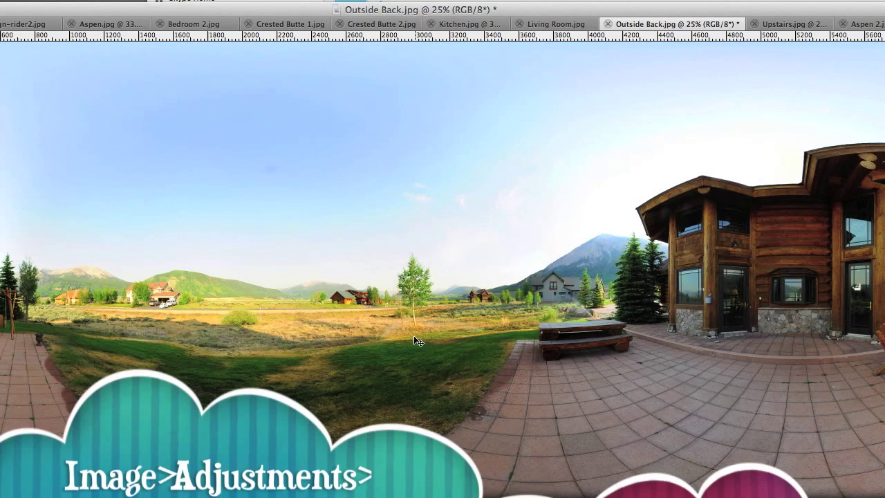
Lighten Outside Back's shadows with Shadows/Highlights at 35%, then switch to Living Room.jpg
left_click(159, 4)
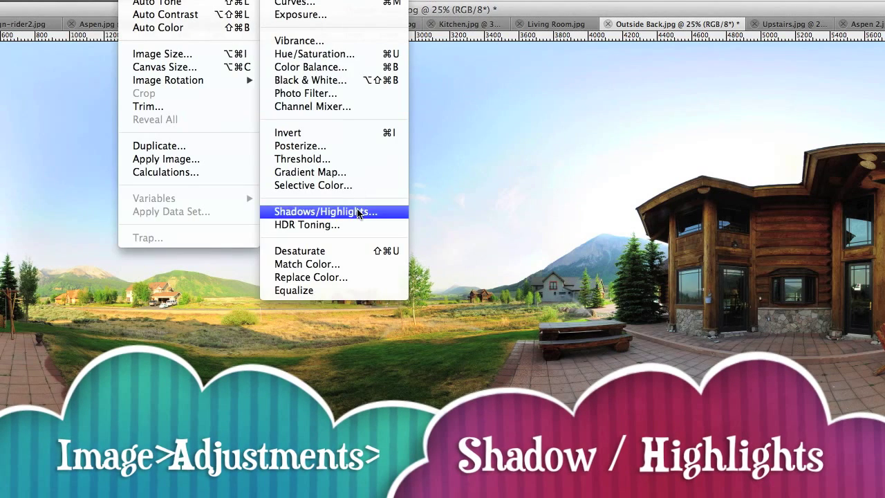
left_click(324, 212)
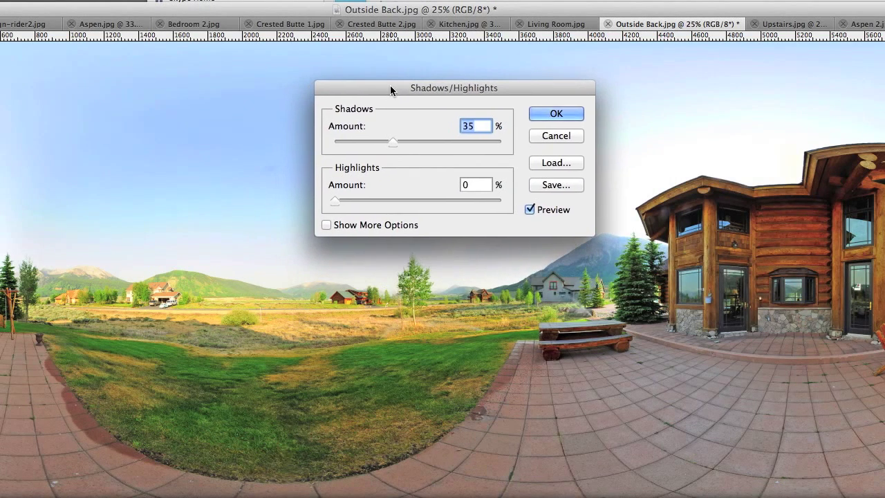
mouse_move(544, 129)
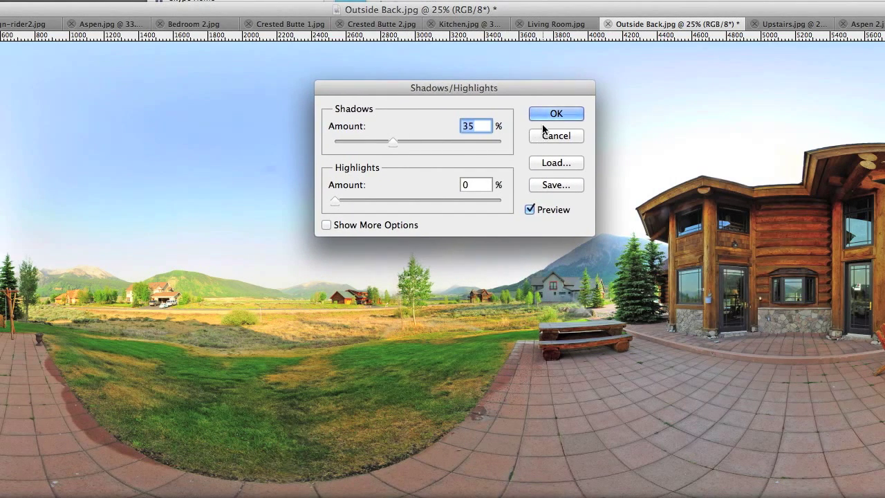
left_click(556, 113)
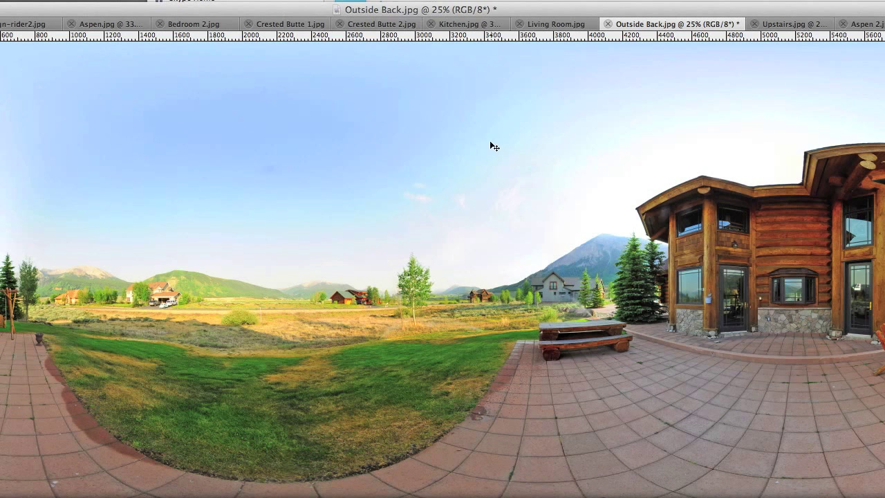
left_click(550, 24)
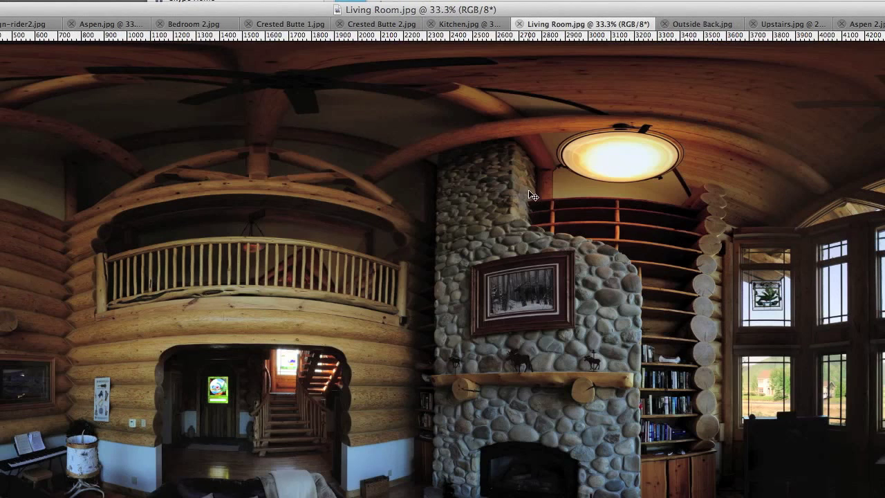
mouse_move(556, 272)
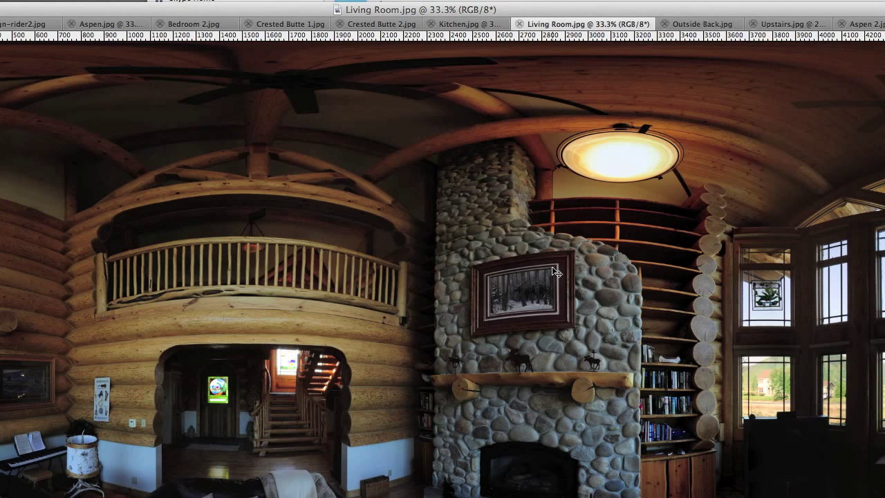
mouse_move(370, 354)
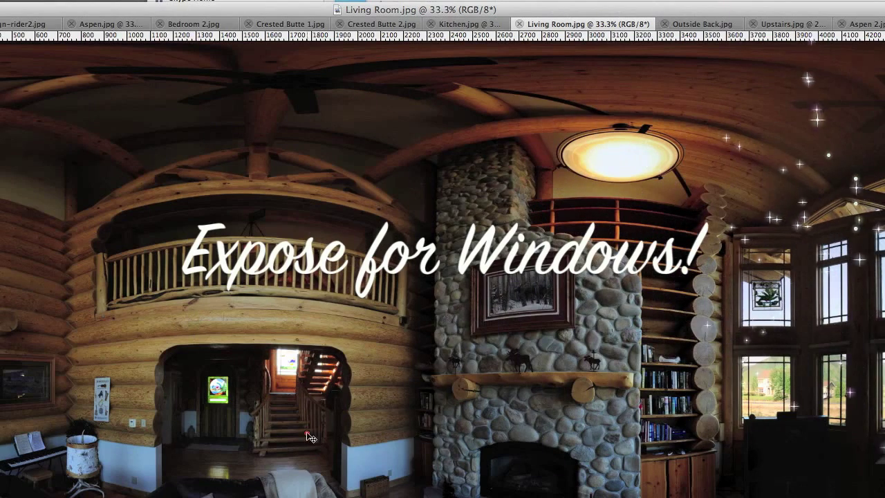
Open the Image > Adjustments submenu for the Living Room panorama
left_click_drag(360, 366, 267, 462)
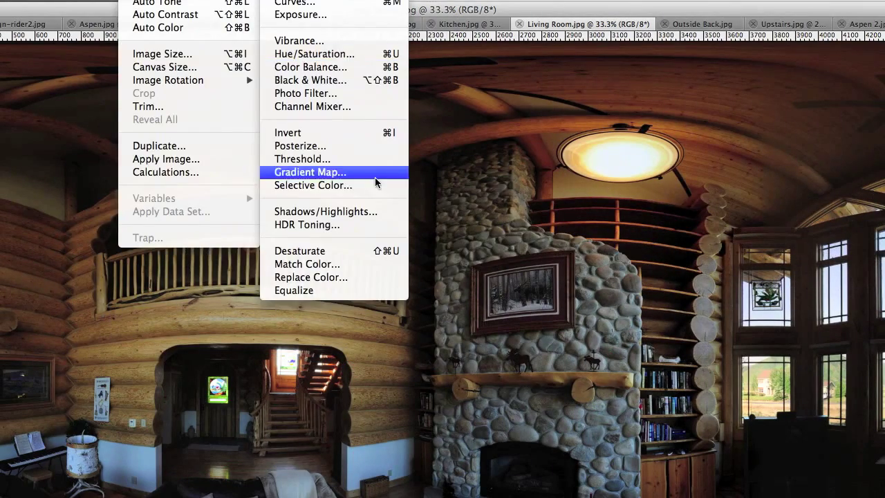
Apply Shadows/Highlights to Living Room with the shadow amount settled at 63%
left_click(326, 211)
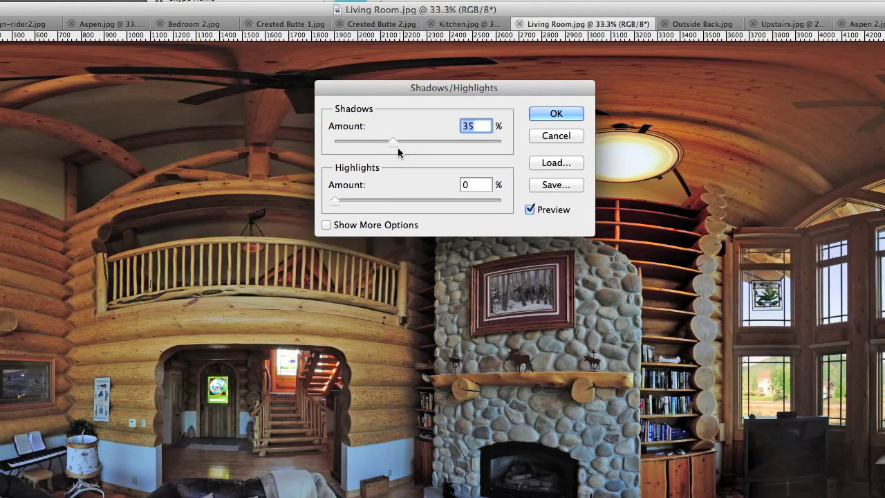
left_click_drag(397, 141, 422, 141)
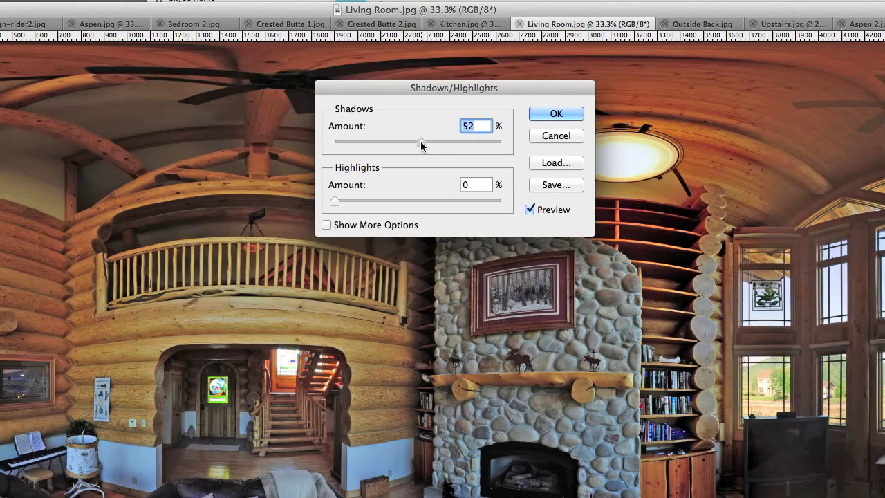
left_click_drag(422, 141, 446, 141)
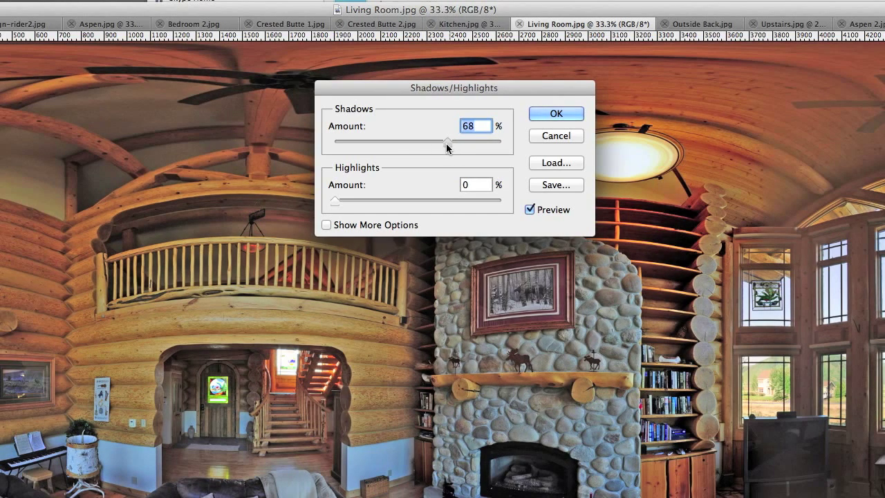
left_click_drag(448, 142, 441, 141)
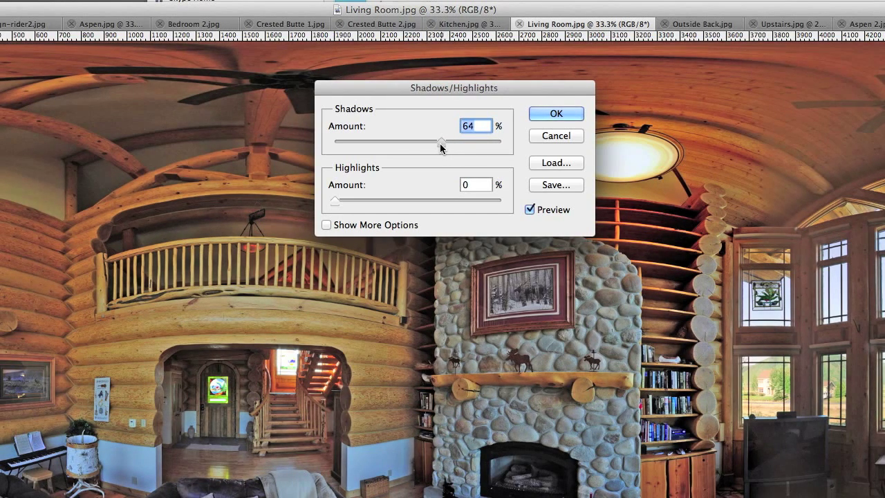
left_click_drag(442, 141, 438, 141)
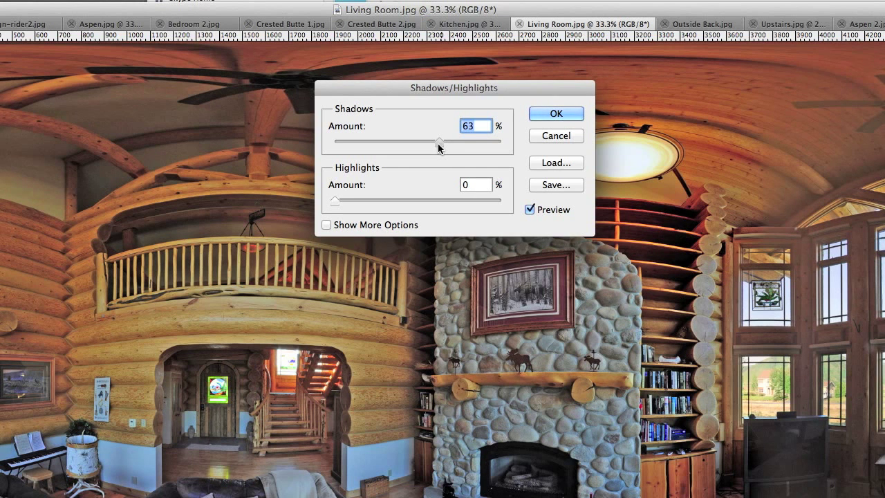
left_click(556, 113)
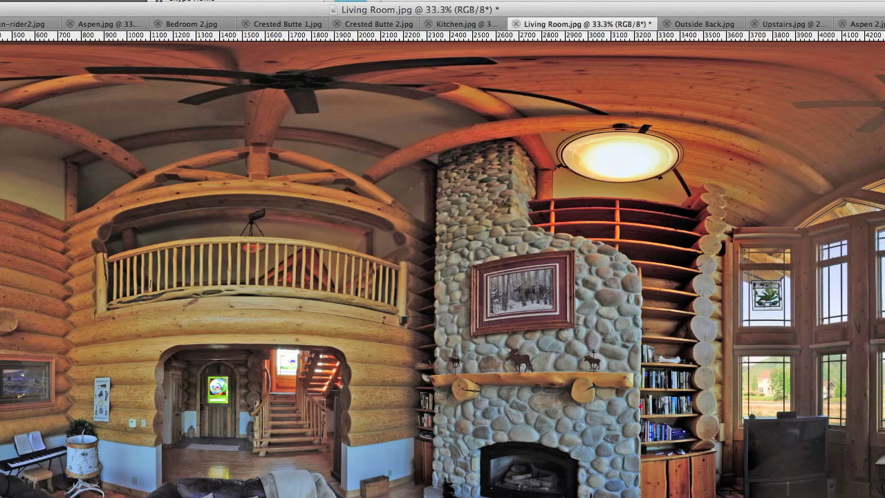
Launch File > Save for Web & Devices, accepting the oversized-image warning
left_click(31, 3)
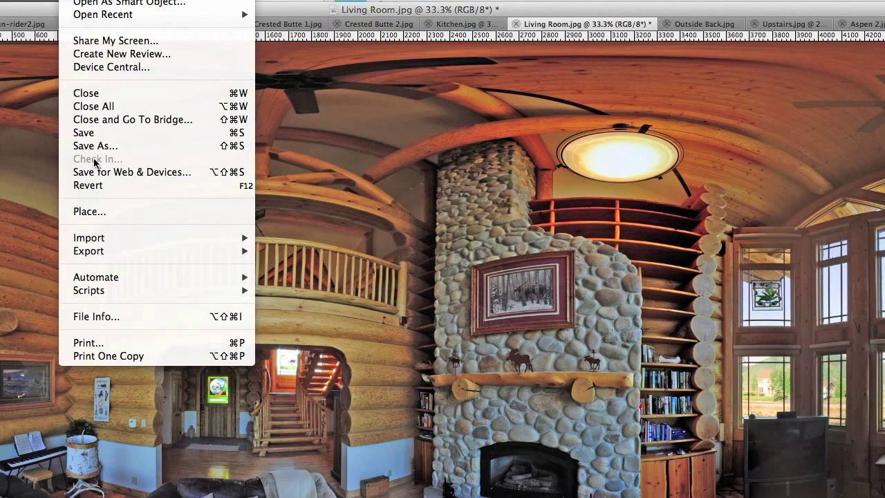
left_click(133, 172)
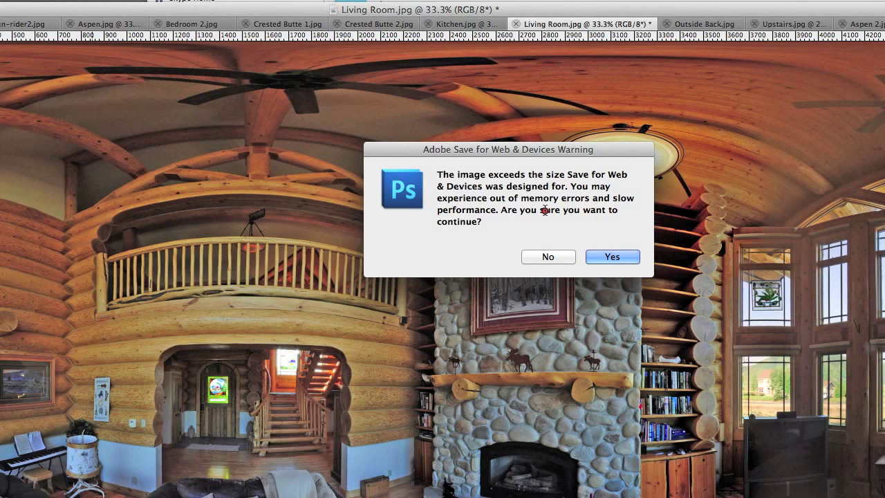
mouse_move(553, 212)
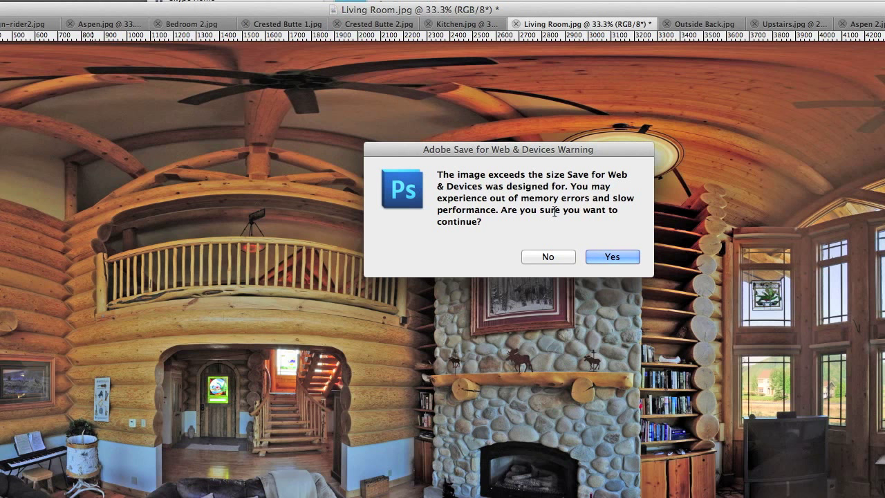
mouse_move(644, 240)
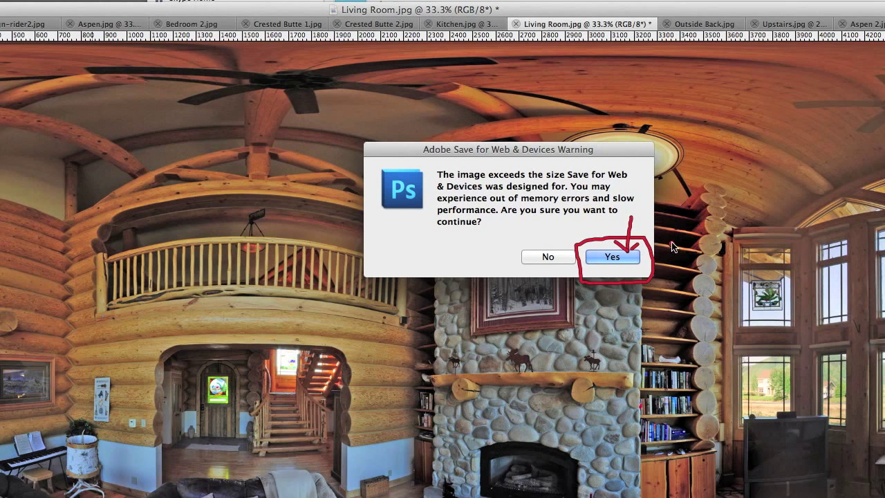
mouse_move(612, 261)
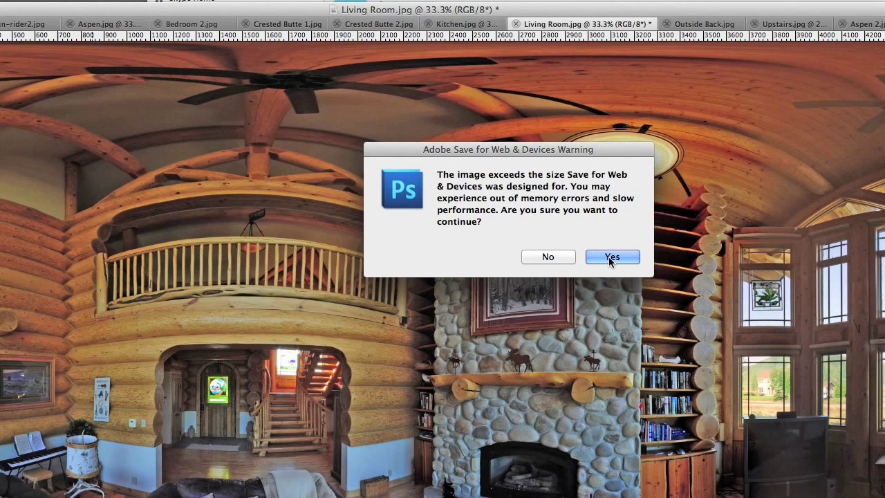
left_click(612, 256)
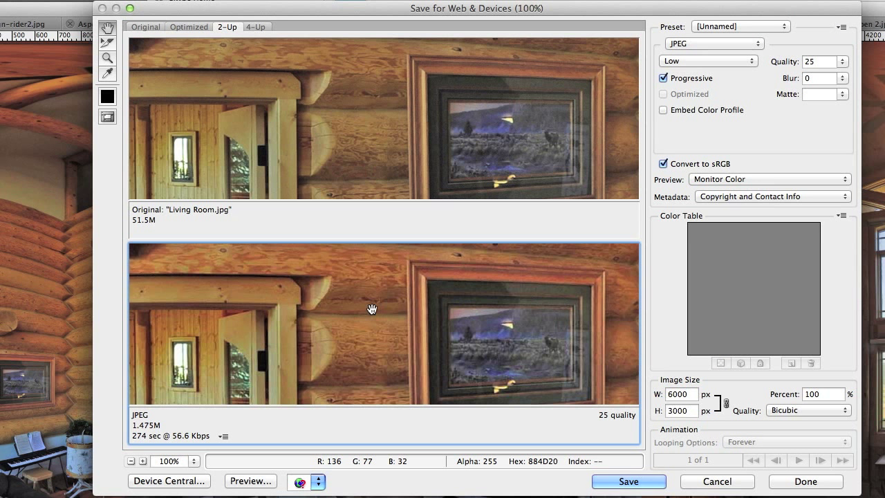
mouse_move(278, 52)
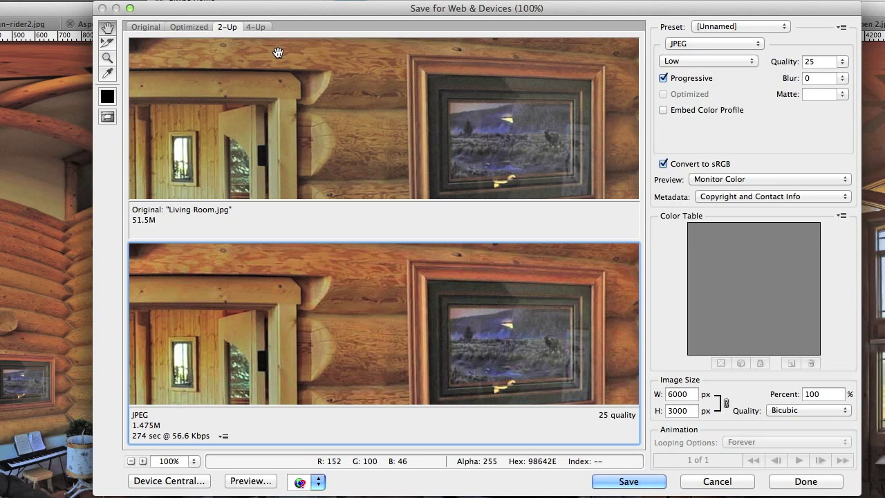
Save the quality-25 JPEG as Living-Room-360-sm.jpg and close the export window
left_click(628, 482)
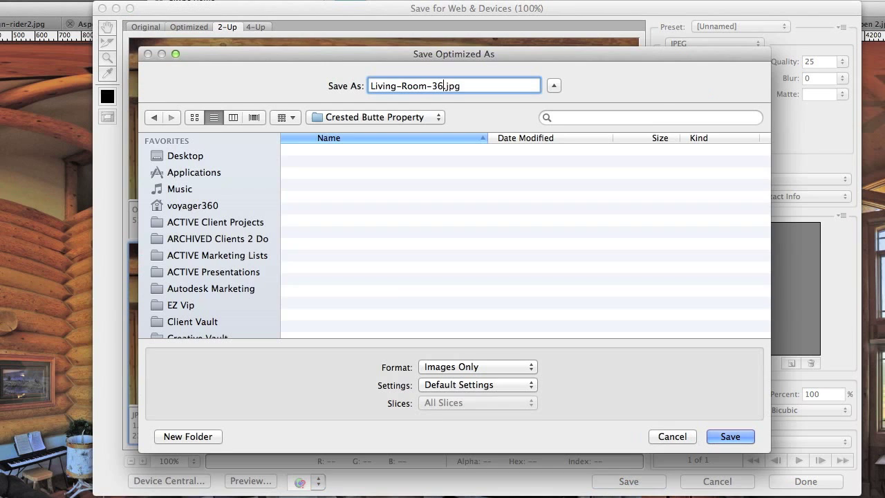
type("0-sm")
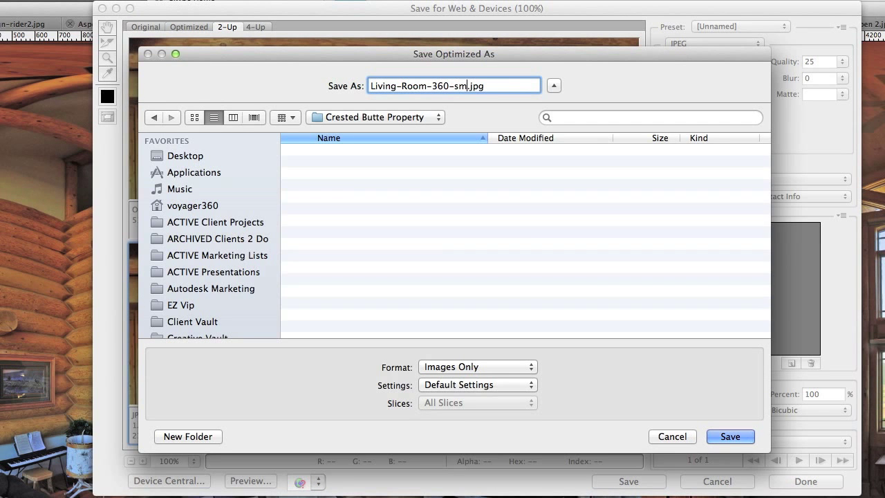
left_click(730, 437)
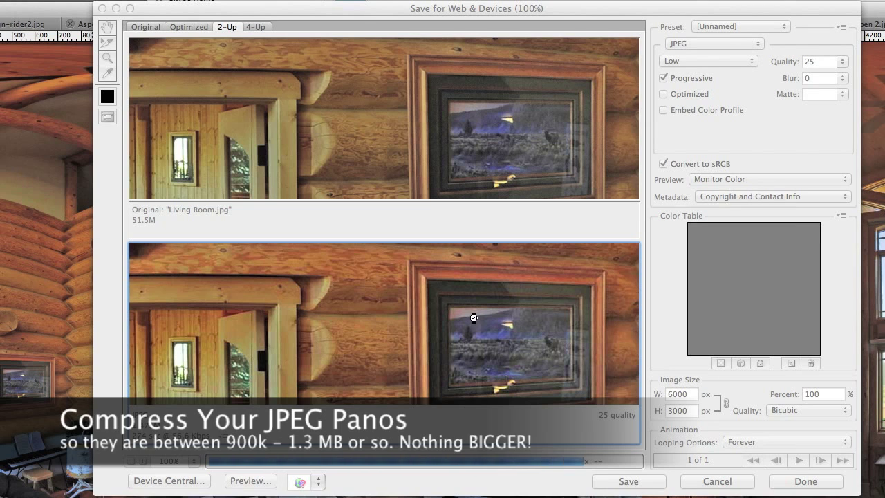
left_click(806, 481)
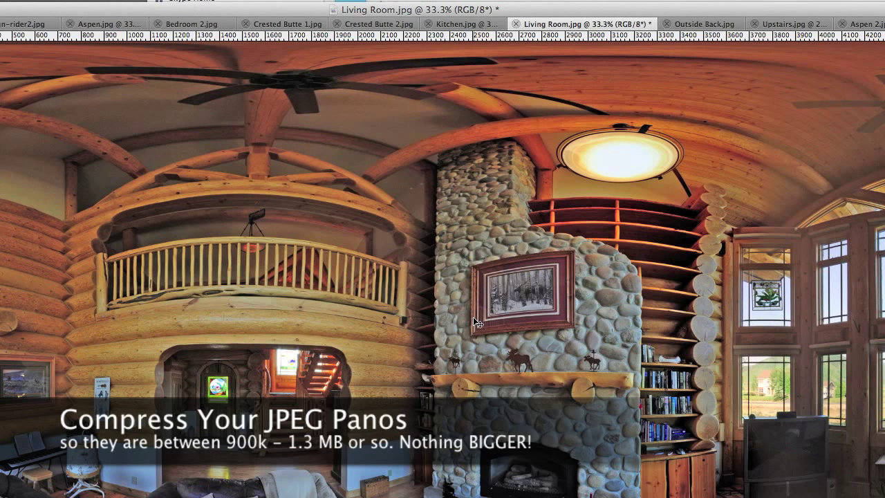